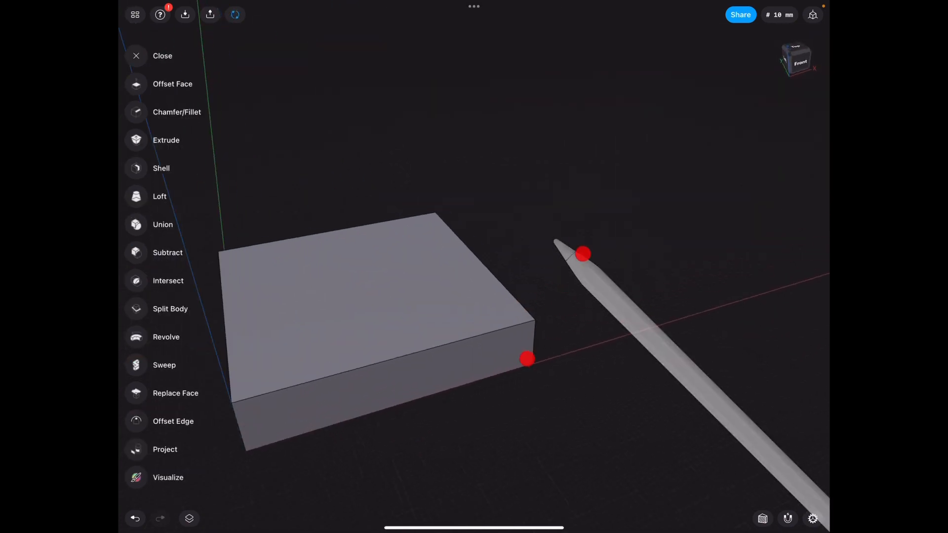
Step: Chamfer the slab's front top edge at -60 into a sloped face
{"action": "left_click", "coordinate": [177, 112]}
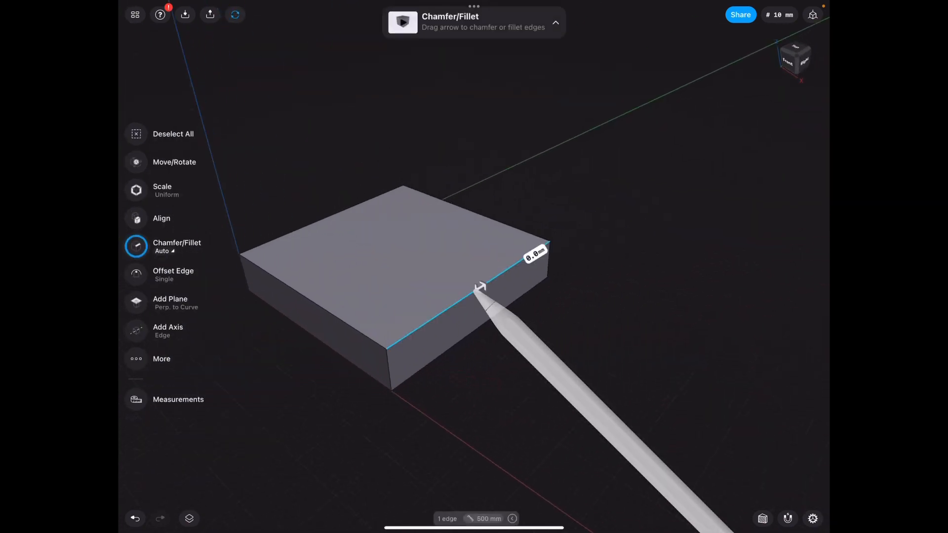
{"action": "left_click_drag", "start_coordinate": [480, 287], "coordinate": [604, 211]}
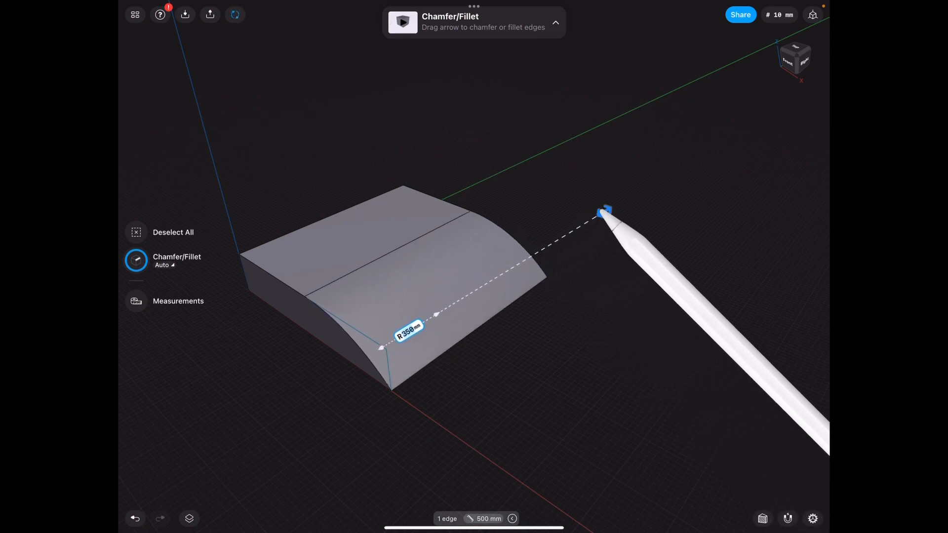
{"action": "left_click_drag", "start_coordinate": [601, 211], "coordinate": [500, 275]}
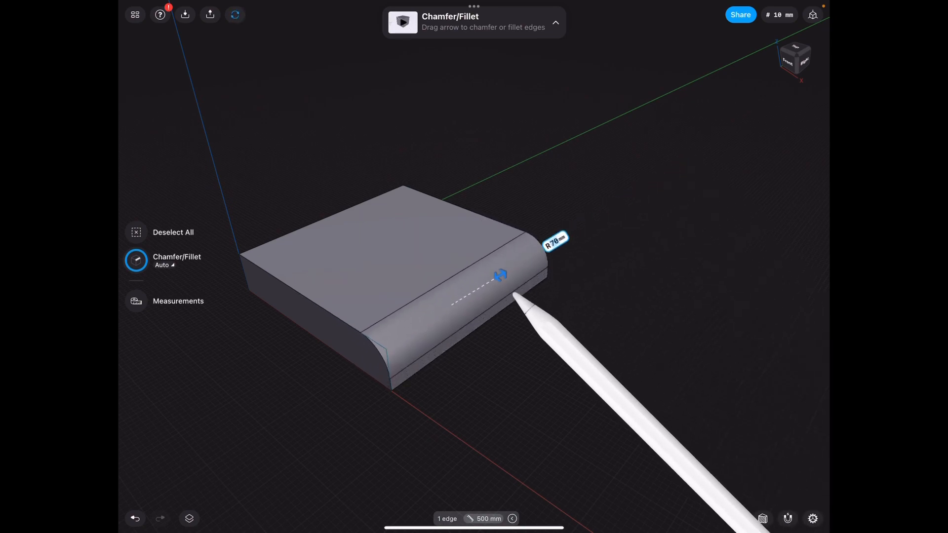
{"action": "left_click_drag", "start_coordinate": [500, 276], "coordinate": [468, 294]}
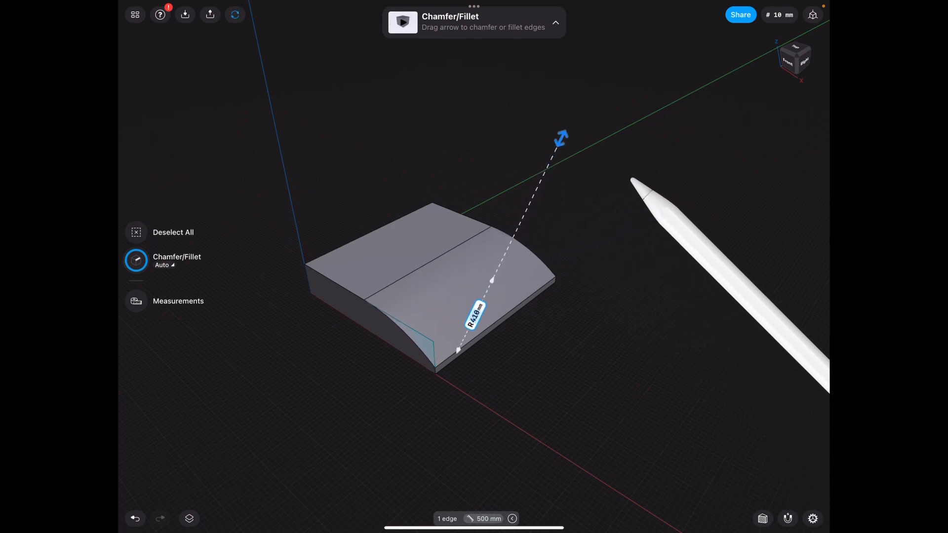
{"action": "left_click_drag", "start_coordinate": [561, 136], "coordinate": [609, 39]}
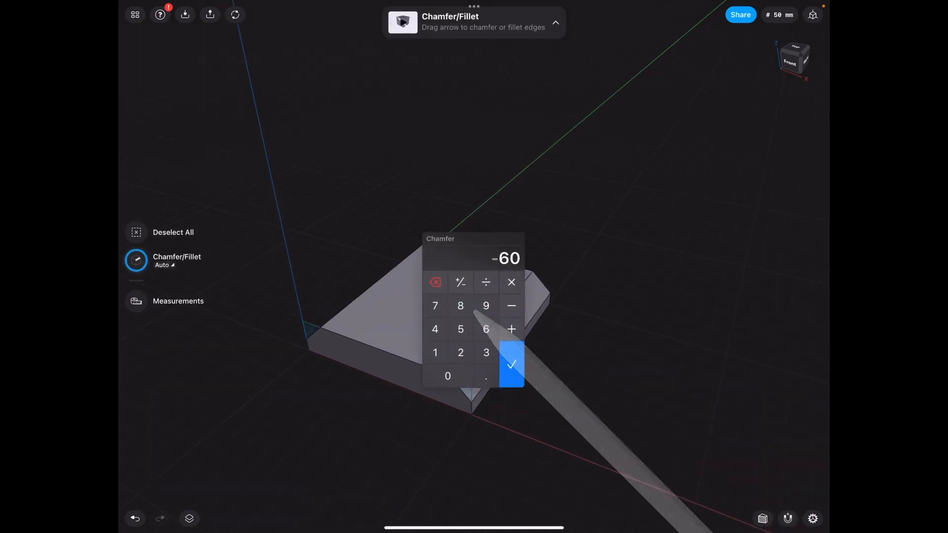
{"action": "left_click", "coordinate": [511, 363]}
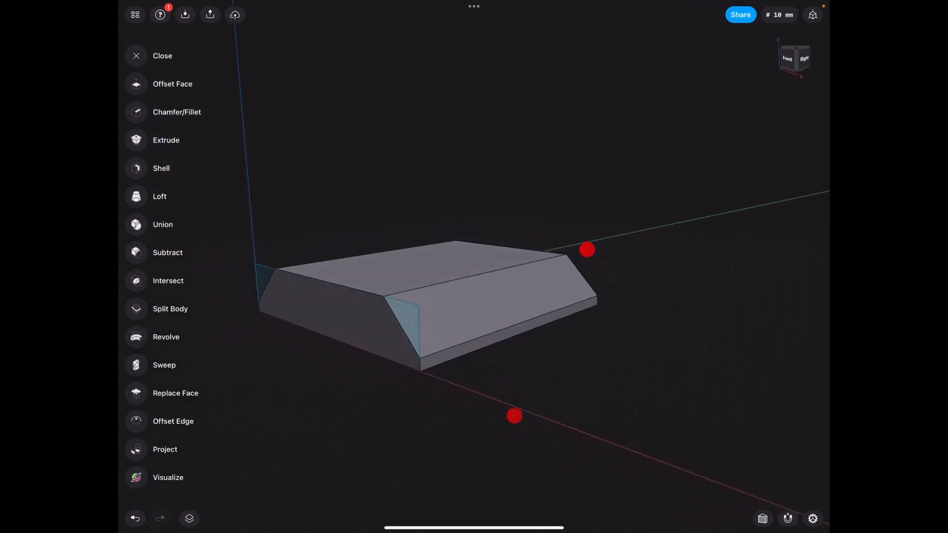
Step: Fillet both top edges with a large radius, forming one smooth arch
{"action": "left_click", "coordinate": [177, 112]}
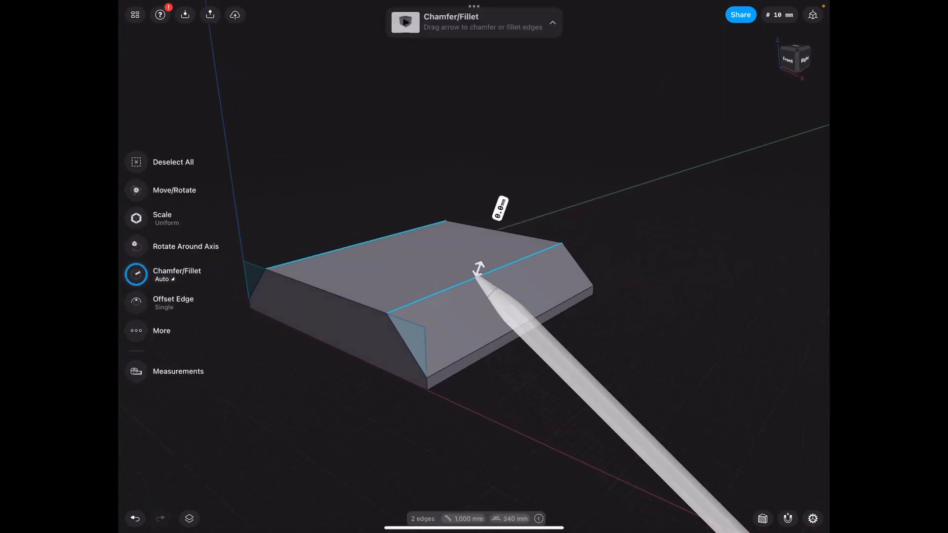
{"action": "left_click_drag", "start_coordinate": [479, 268], "coordinate": [541, 221]}
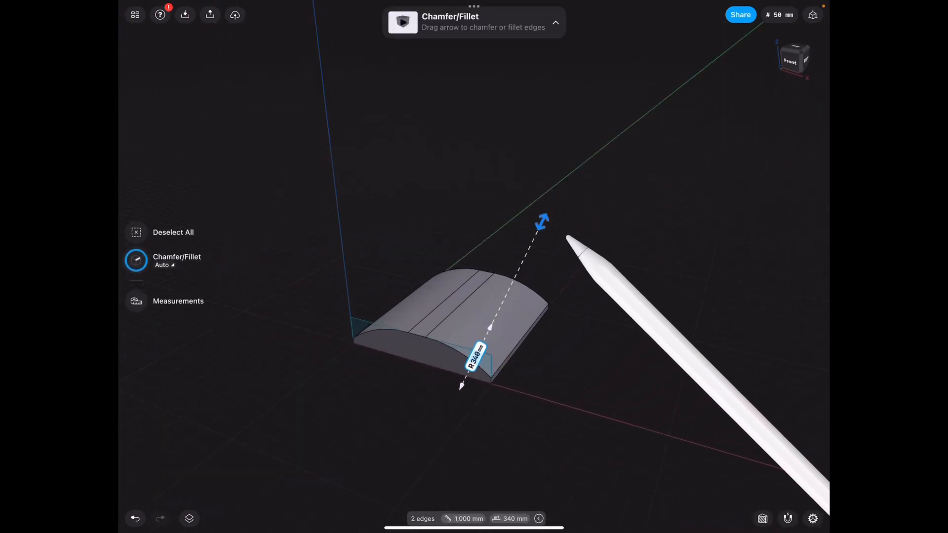
{"action": "left_click_drag", "start_coordinate": [541, 221], "coordinate": [550, 199]}
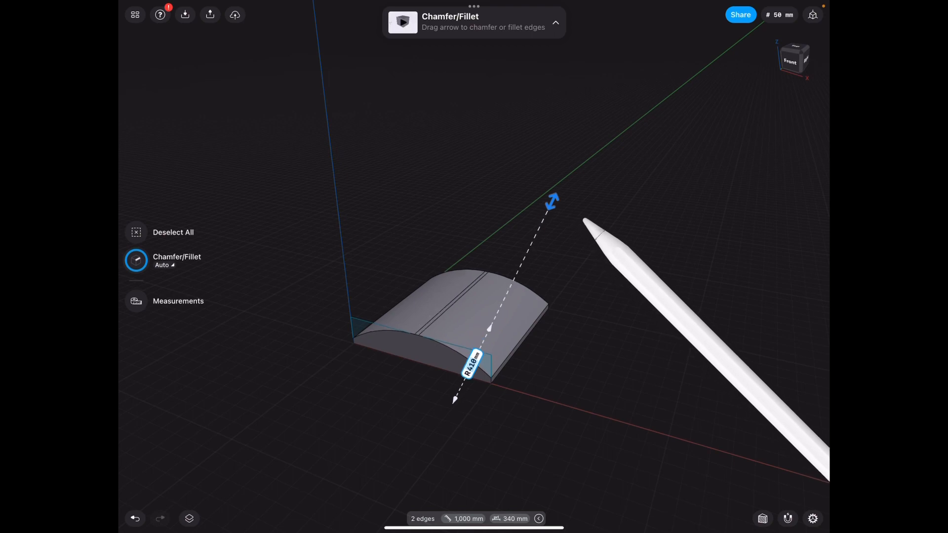
{"action": "left_click_drag", "start_coordinate": [551, 201], "coordinate": [555, 186]}
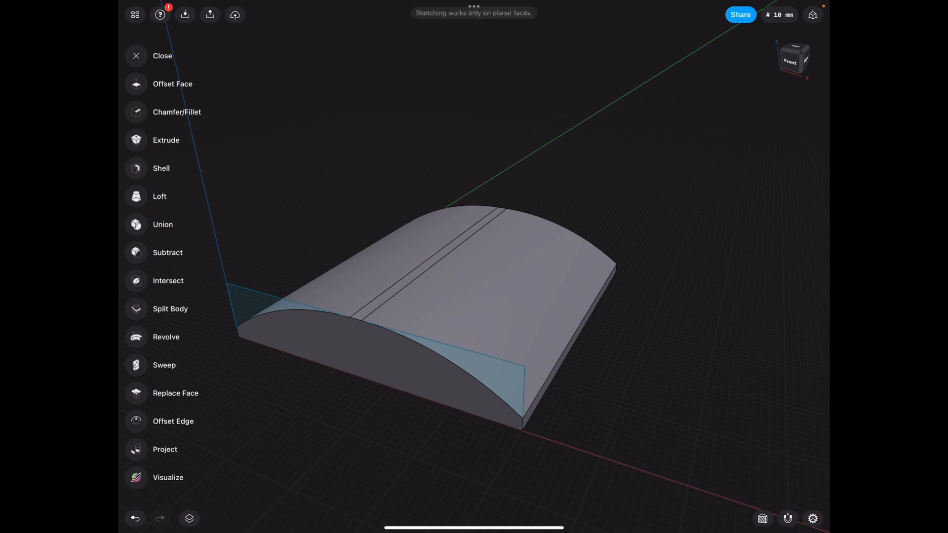
Step: In Sketch plane 01, offset the arched profile outward by 10 mm
{"action": "left_click", "coordinate": [189, 523]}
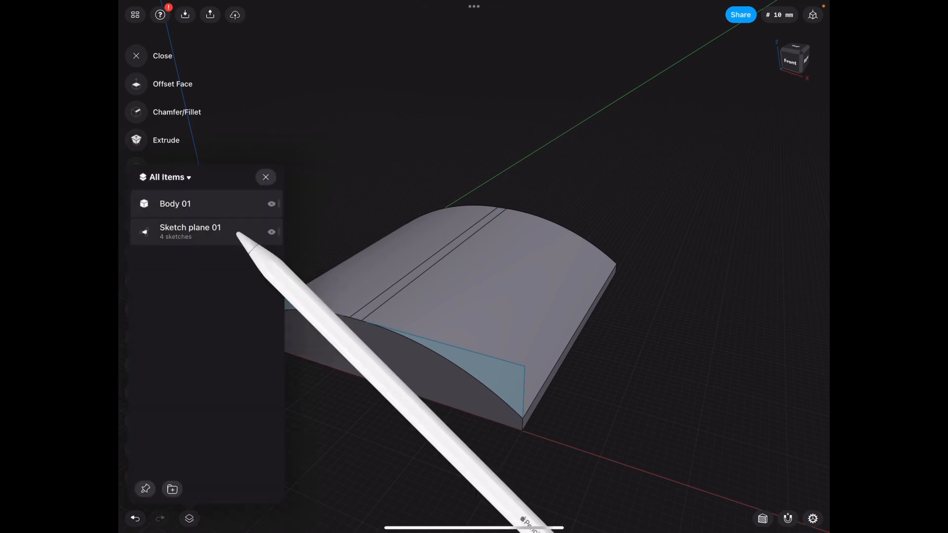
{"action": "left_click", "coordinate": [190, 231]}
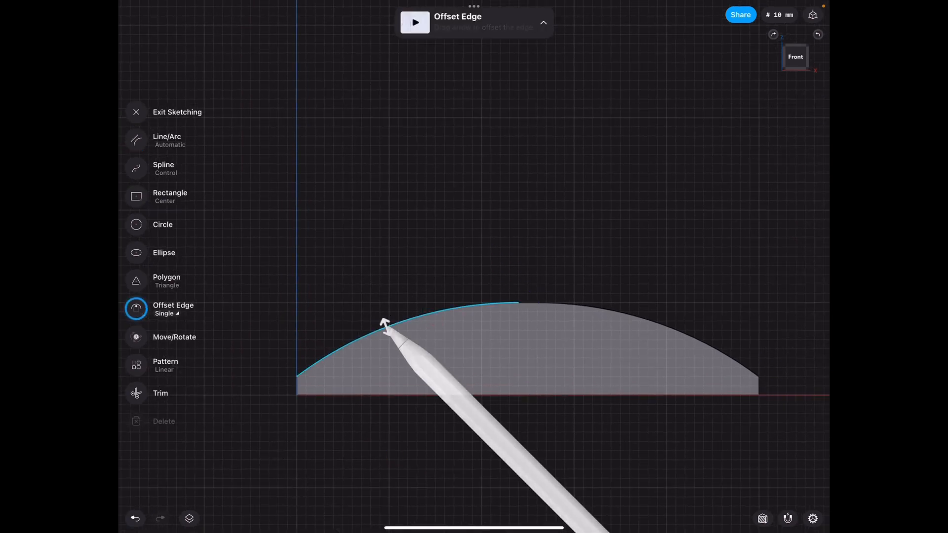
{"action": "left_click_drag", "start_coordinate": [385, 324], "coordinate": [567, 301]}
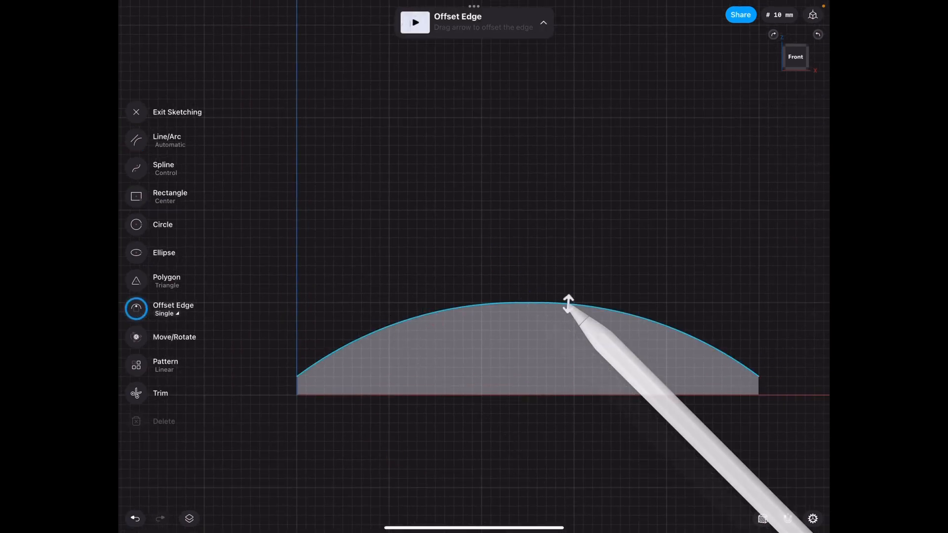
{"action": "left_click_drag", "start_coordinate": [567, 305], "coordinate": [569, 279]}
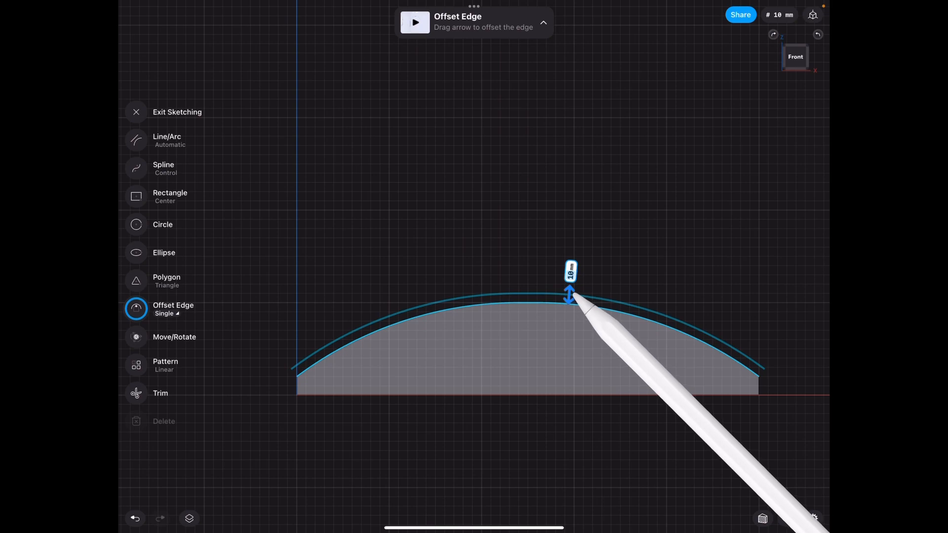
{"action": "left_click", "coordinate": [136, 140]}
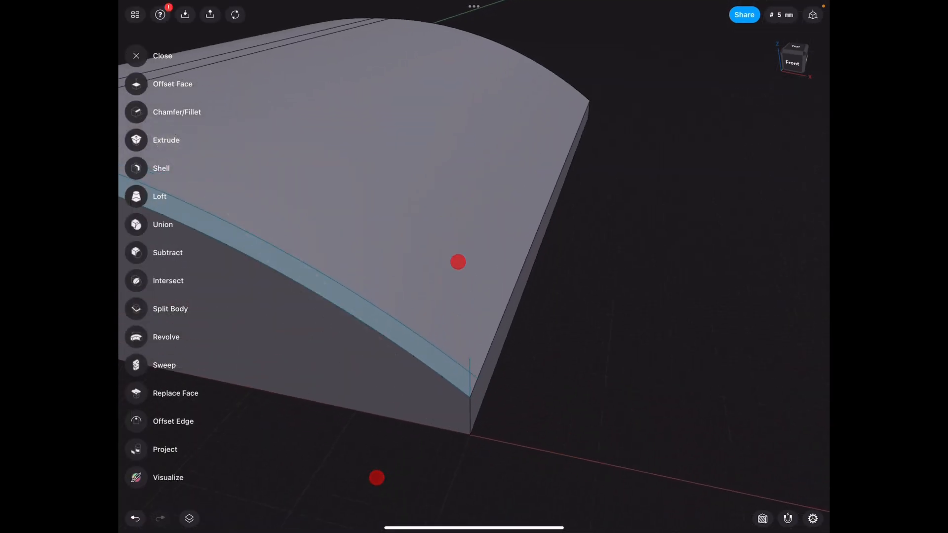
Step: Sketch in the Bottom view: a square with a diagonal line and a longer diagonal
{"action": "left_click", "coordinate": [166, 139]}
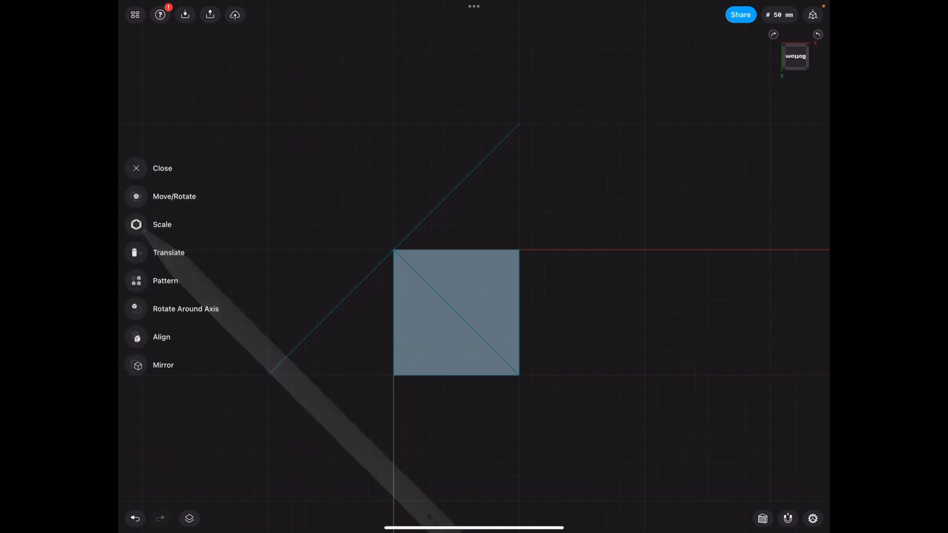
Step: Linear-pattern the diagonal line into dozens of parallel copies across the square
{"action": "left_click", "coordinate": [164, 281]}
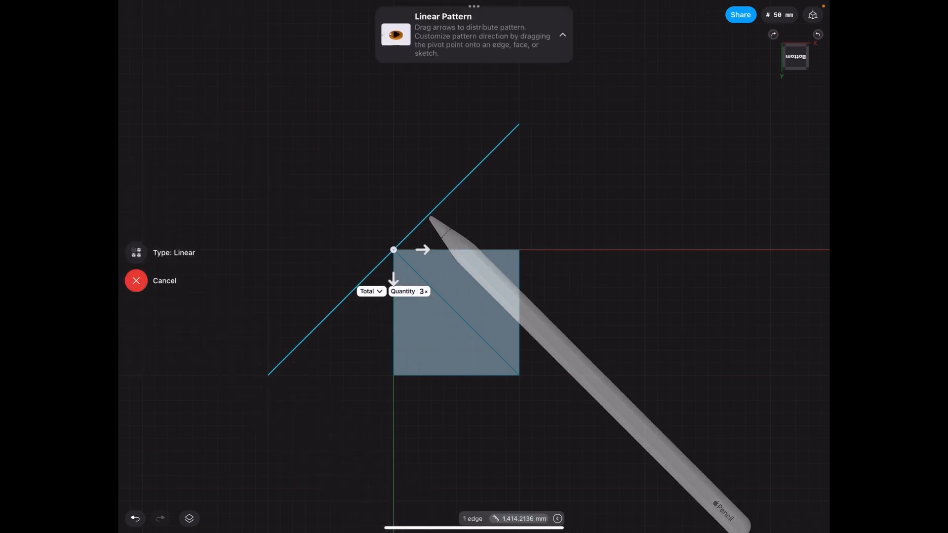
{"action": "left_click_drag", "start_coordinate": [393, 250], "coordinate": [417, 224]}
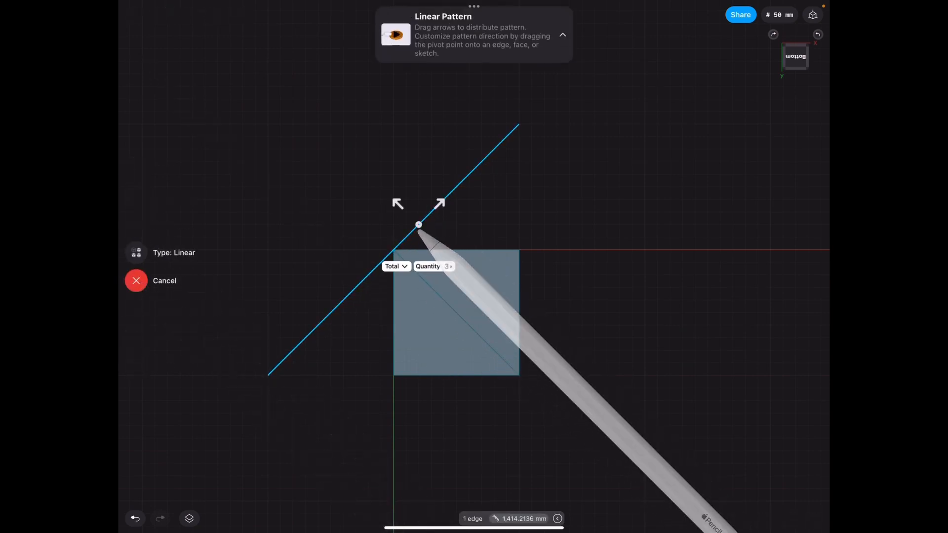
{"action": "left_click_drag", "start_coordinate": [418, 225], "coordinate": [495, 312]}
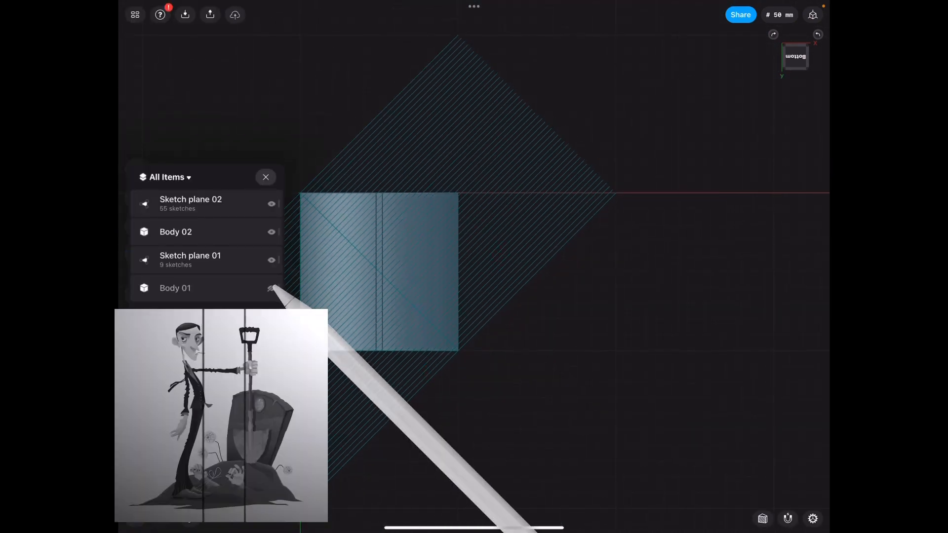
Step: Draw a boundary line across the patterned line ends to close the strips
{"action": "left_click", "coordinate": [189, 260]}
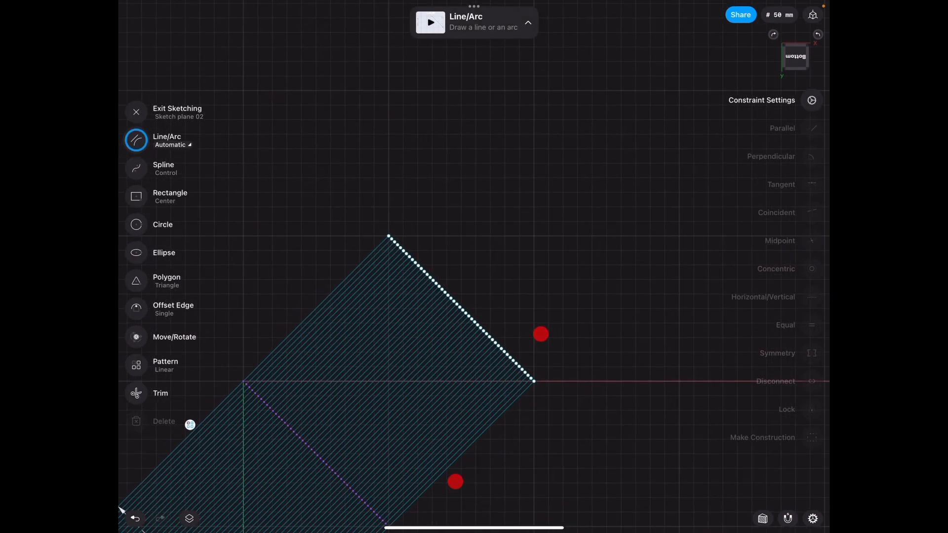
{"action": "left_click", "coordinate": [534, 382]}
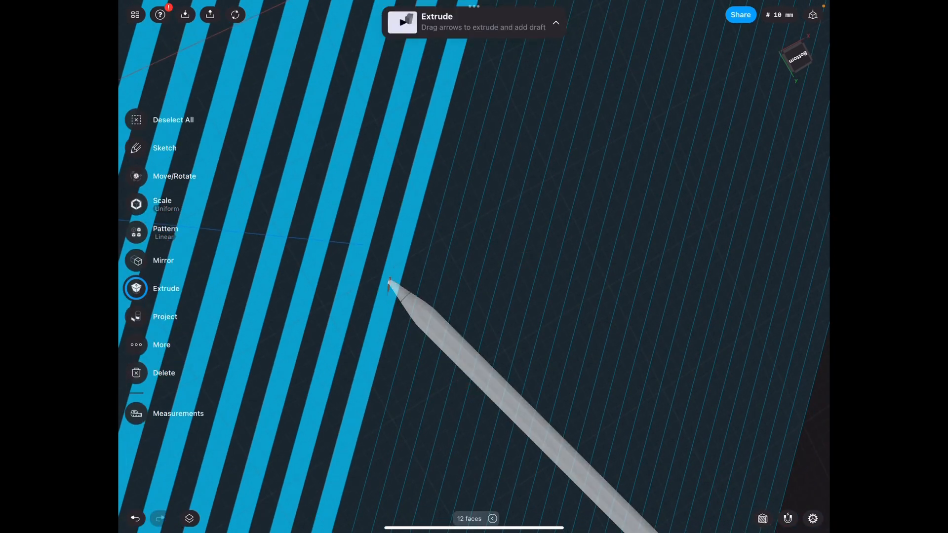
Step: Select alternating strip faces and extrude them into thin parallel ribs
{"action": "left_click_drag", "start_coordinate": [390, 287], "coordinate": [504, 305]}
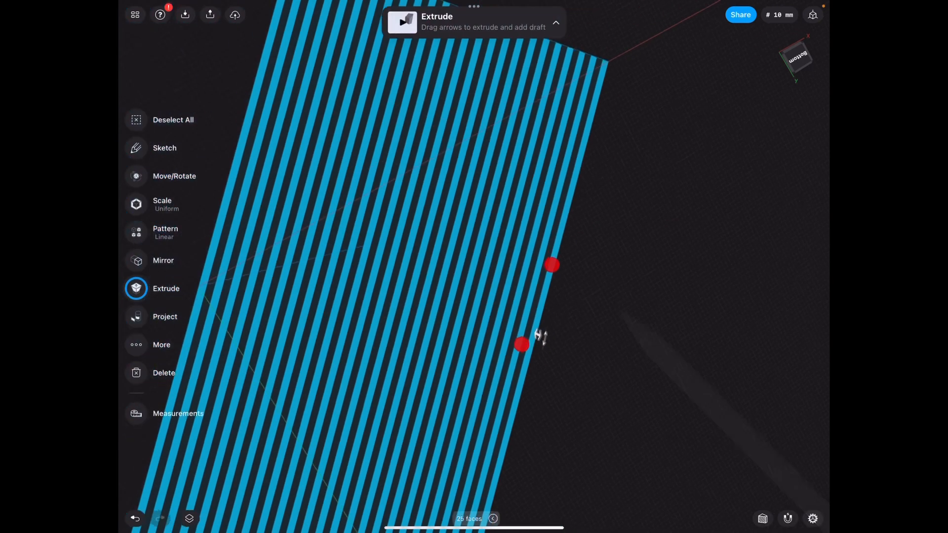
{"action": "left_click_drag", "start_coordinate": [550, 266], "coordinate": [608, 345]}
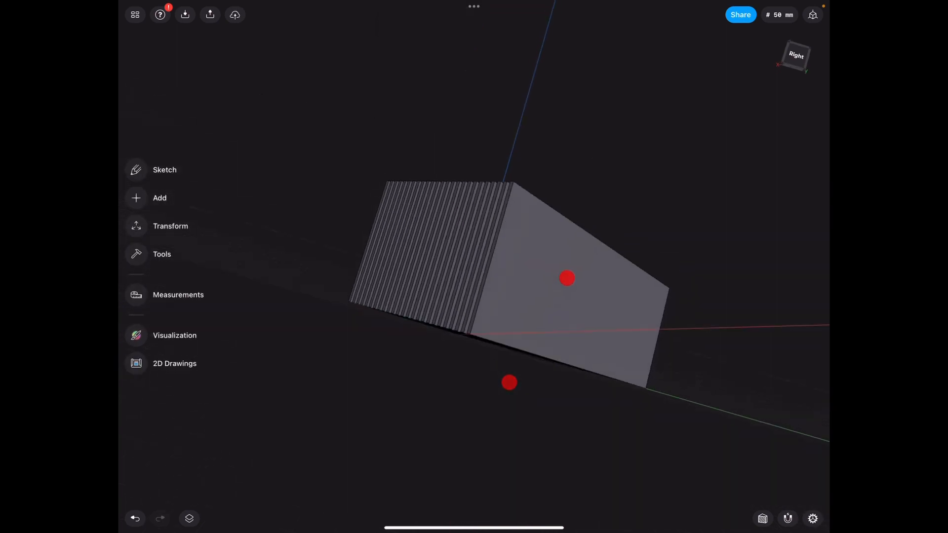
Step: Hide Folder 01, show Body 02, and area-select the ribbed block
{"action": "left_click", "coordinate": [189, 519]}
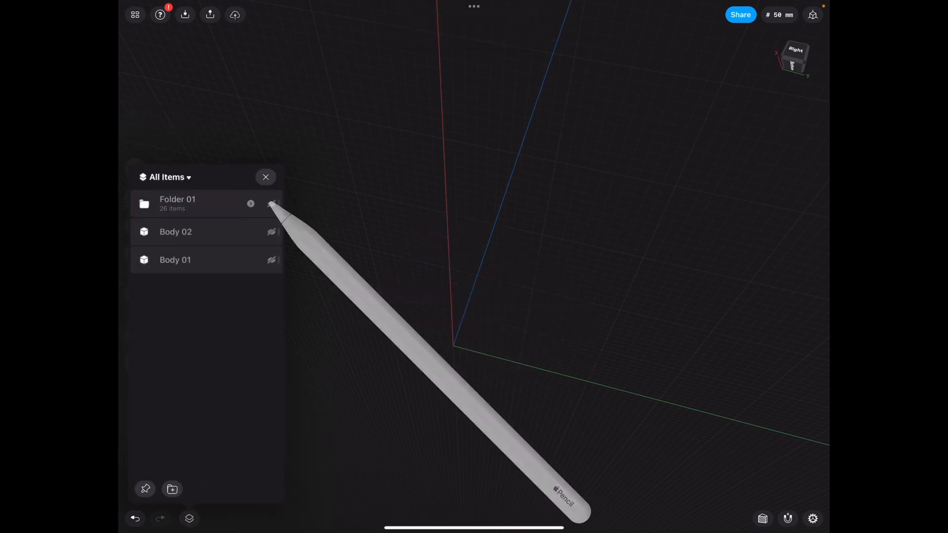
{"action": "left_click", "coordinate": [272, 232]}
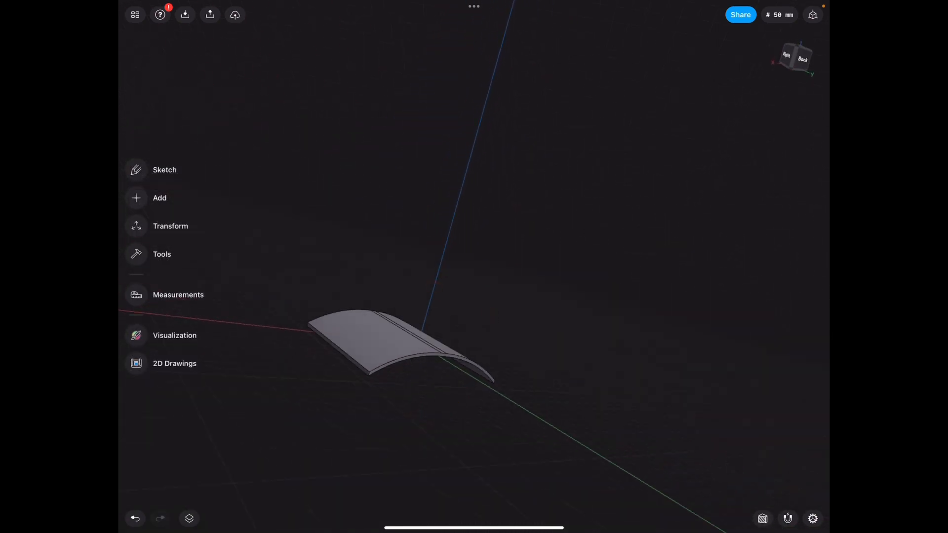
{"action": "left_click", "coordinate": [189, 519]}
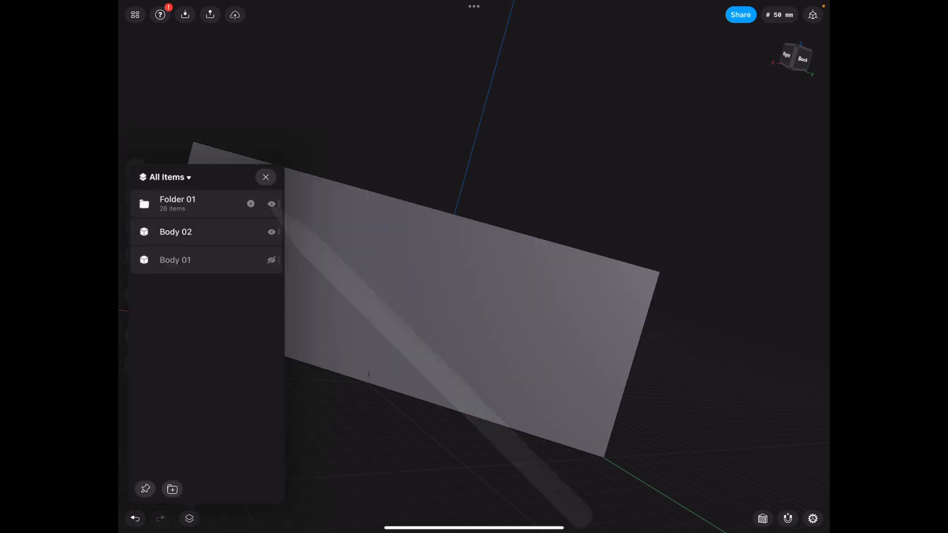
{"action": "left_click", "coordinate": [266, 176]}
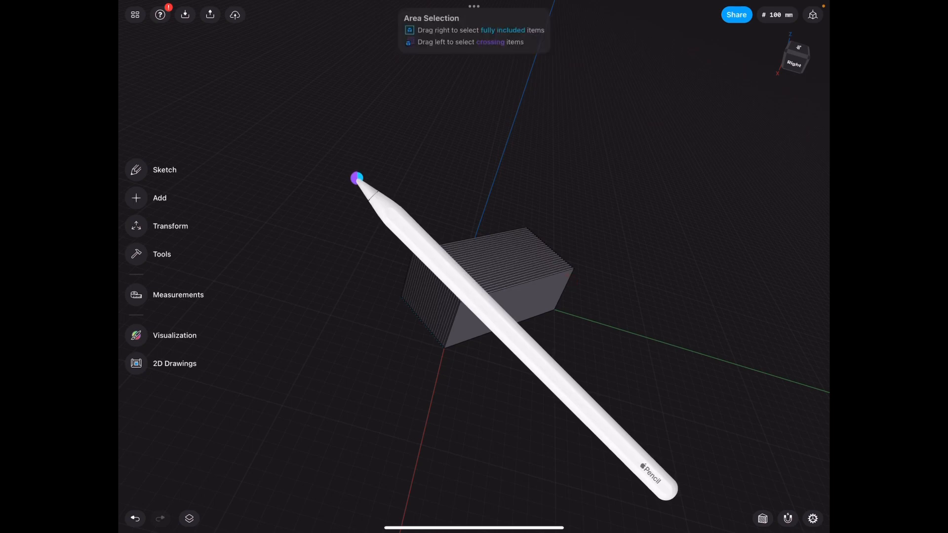
{"action": "left_click", "coordinate": [496, 272]}
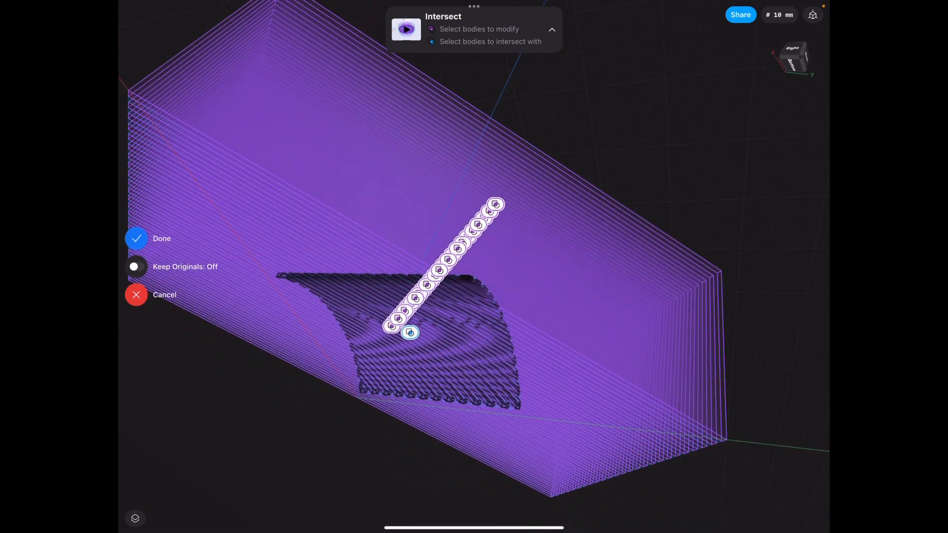
Step: Intersect the rib bodies with the slab stack, Keep Originals off
{"action": "left_click", "coordinate": [136, 238]}
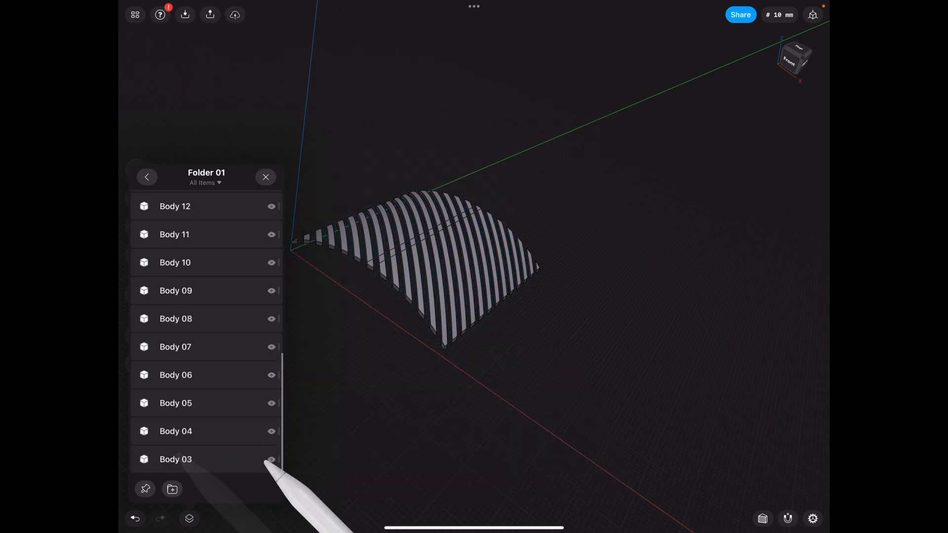
Step: Toggle Body 03's visibility and replace the rib top faces with the curved face
{"action": "left_click", "coordinate": [146, 177]}
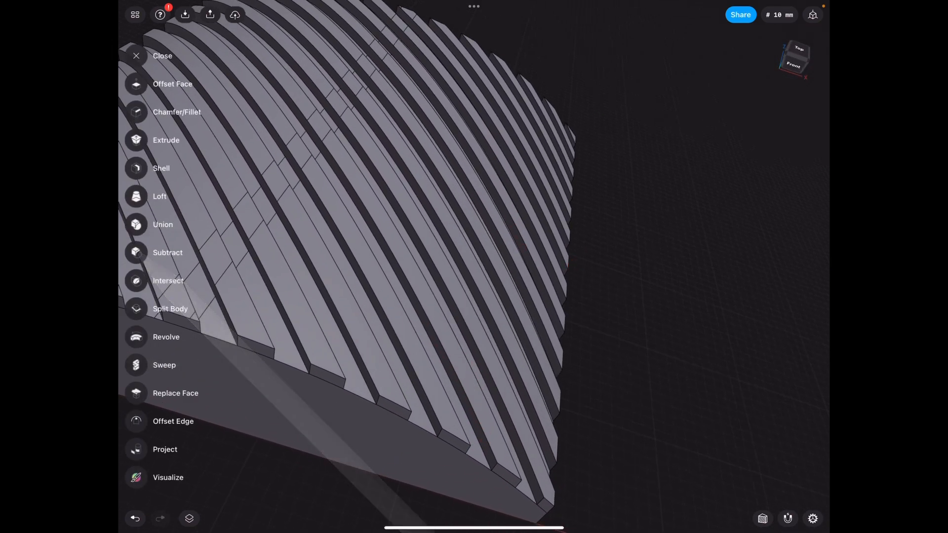
{"action": "left_click", "coordinate": [175, 393]}
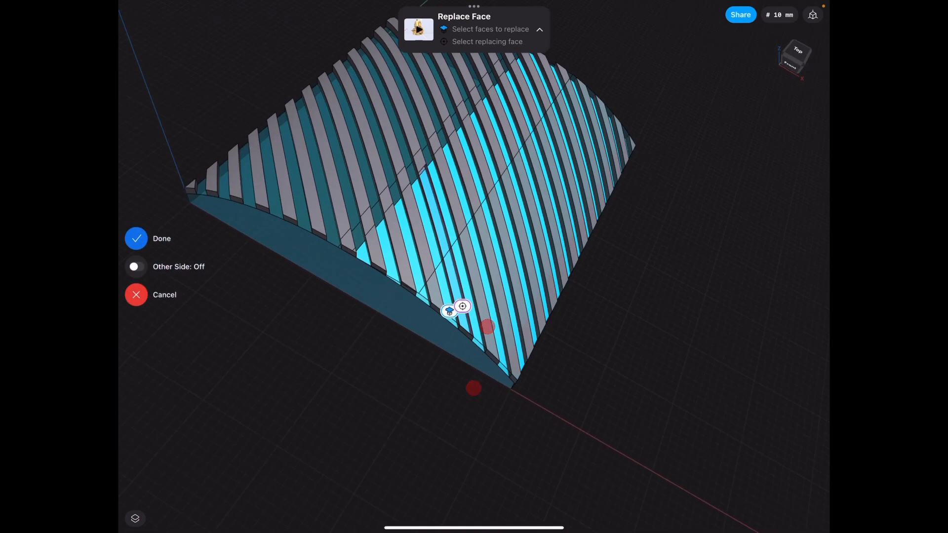
{"action": "left_click", "coordinate": [135, 238]}
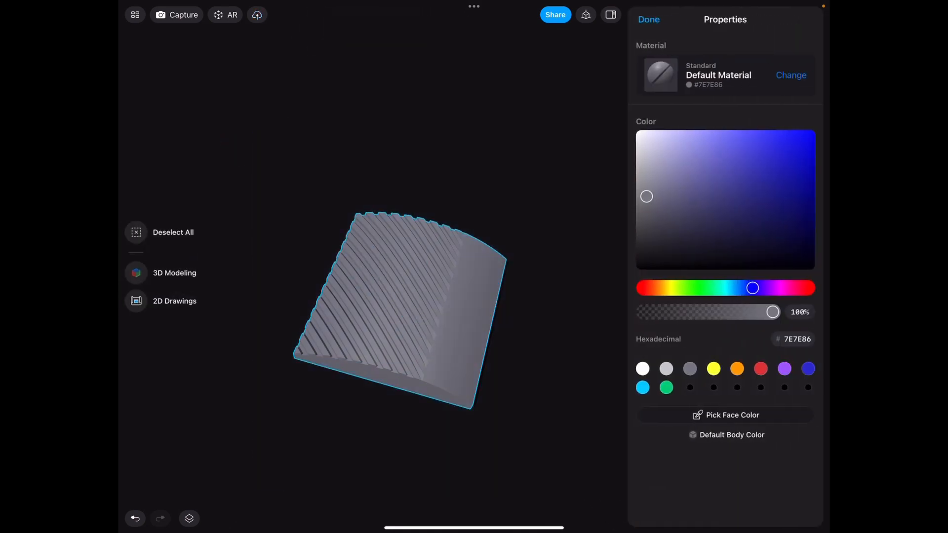
Step: Apply the white color to the slab and orbit the rendered model
{"action": "left_click", "coordinate": [636, 129]}
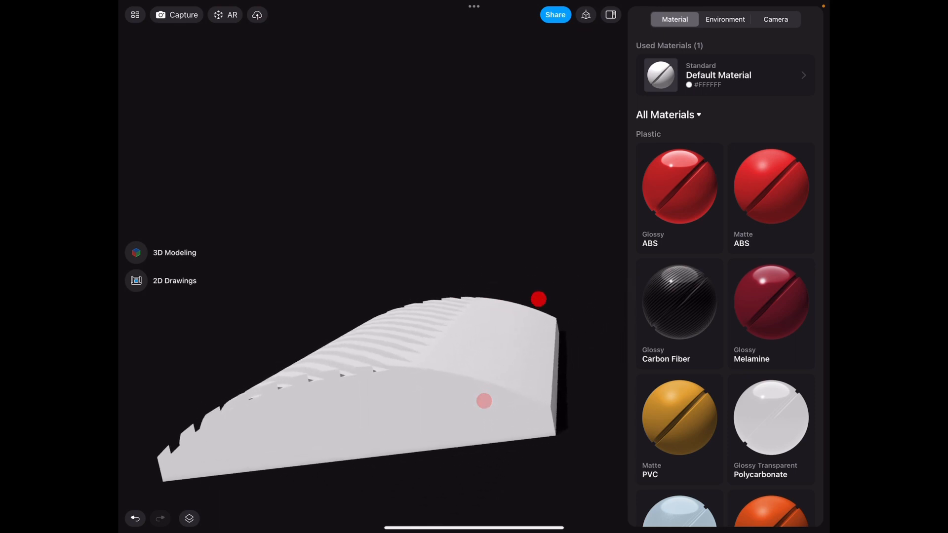
{"action": "left_click_drag", "start_coordinate": [538, 299], "coordinate": [378, 382]}
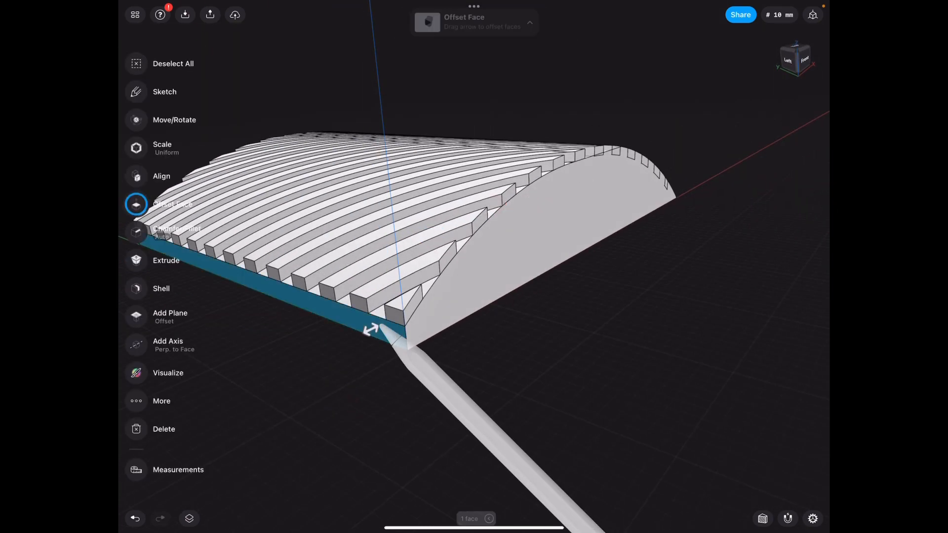
Step: Offset the narrow side face along the rib ends by dragging its arrow
{"action": "left_click_drag", "start_coordinate": [372, 329], "coordinate": [411, 339]}
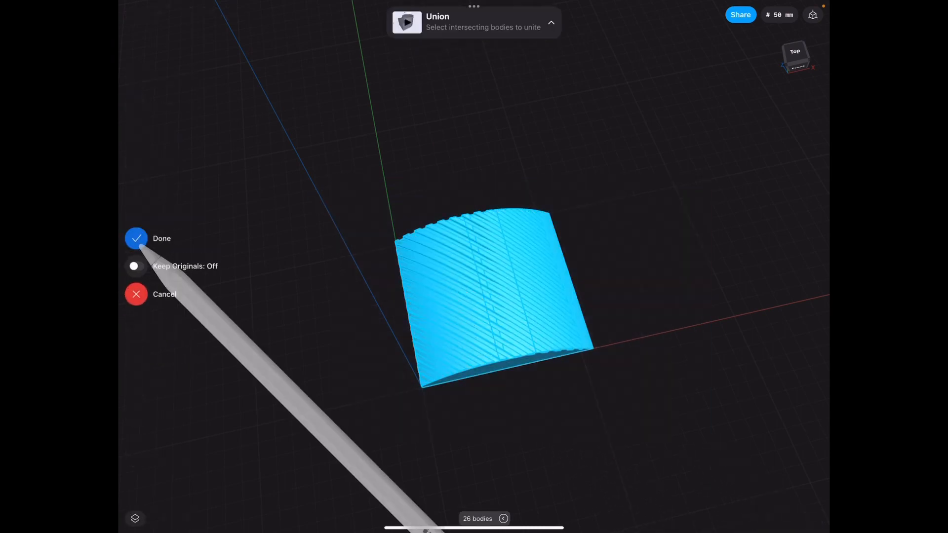
Step: Unite the 26 bodies, then chamfer eight front rib edges
{"action": "left_click", "coordinate": [136, 238]}
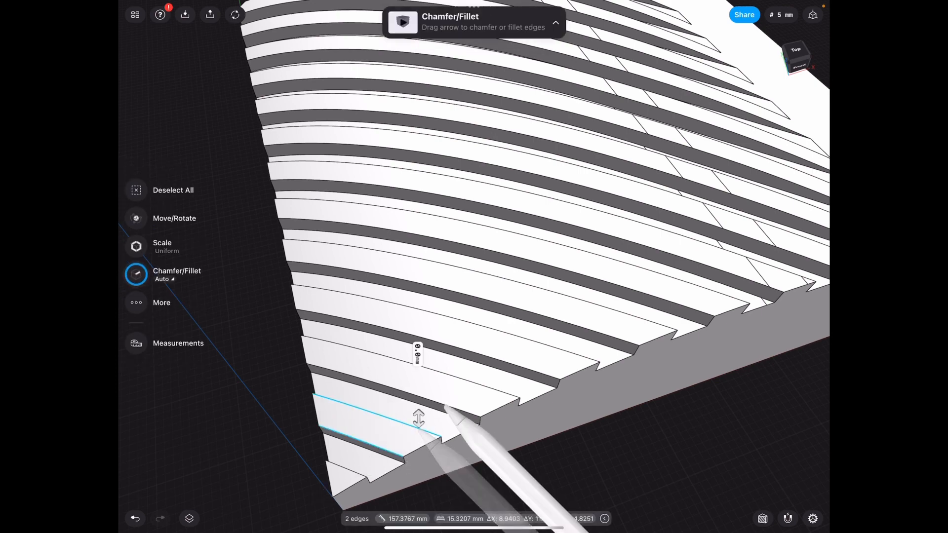
{"action": "left_click_drag", "start_coordinate": [419, 417], "coordinate": [559, 339]}
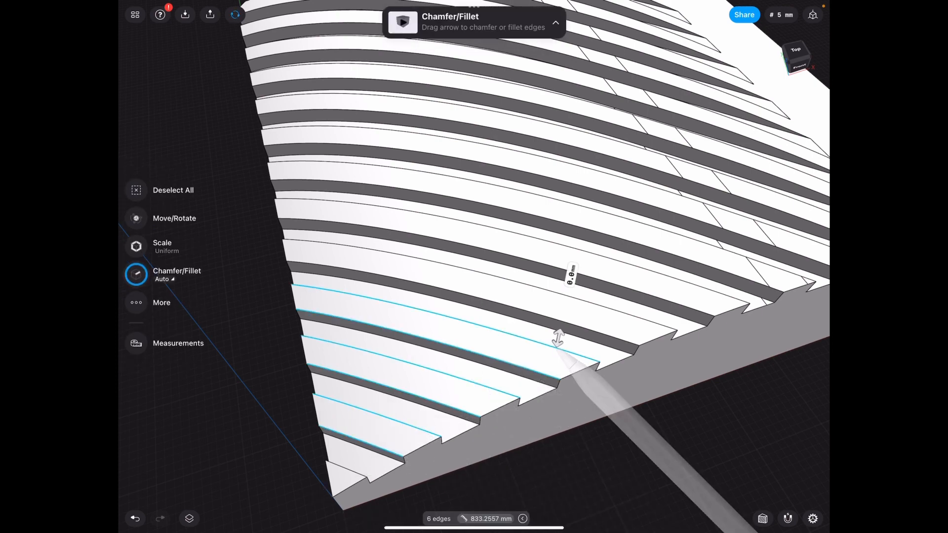
{"action": "left_click_drag", "start_coordinate": [557, 338], "coordinate": [640, 308]}
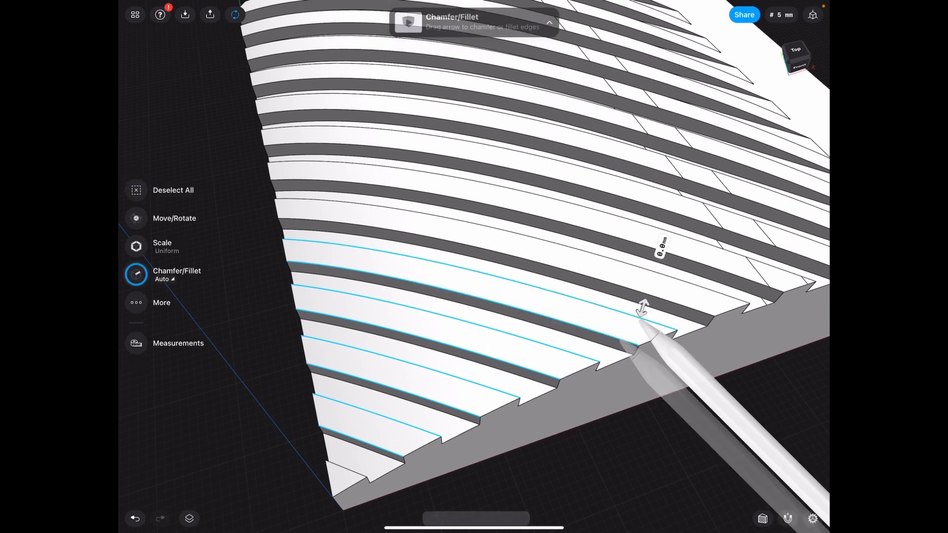
{"action": "left_click_drag", "start_coordinate": [642, 305], "coordinate": [652, 277]}
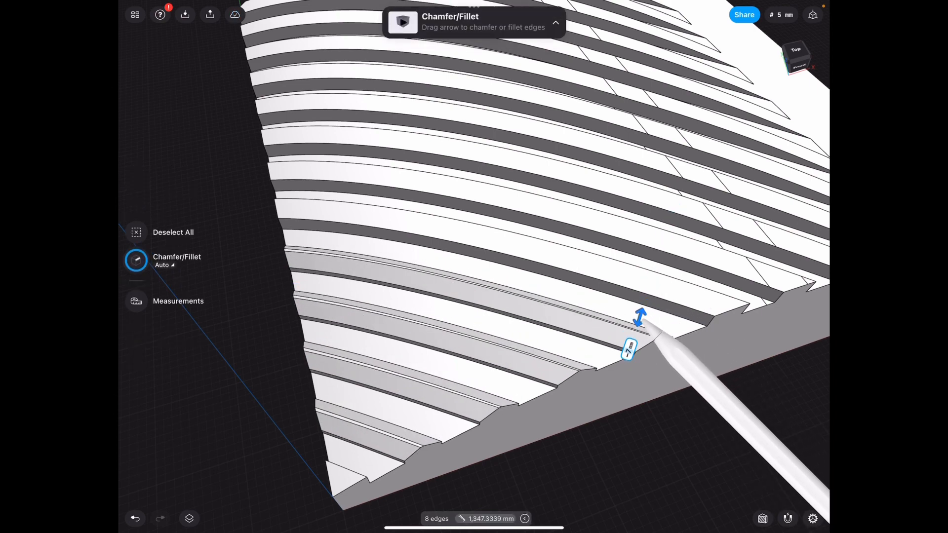
{"action": "left_click_drag", "start_coordinate": [640, 316], "coordinate": [642, 308]}
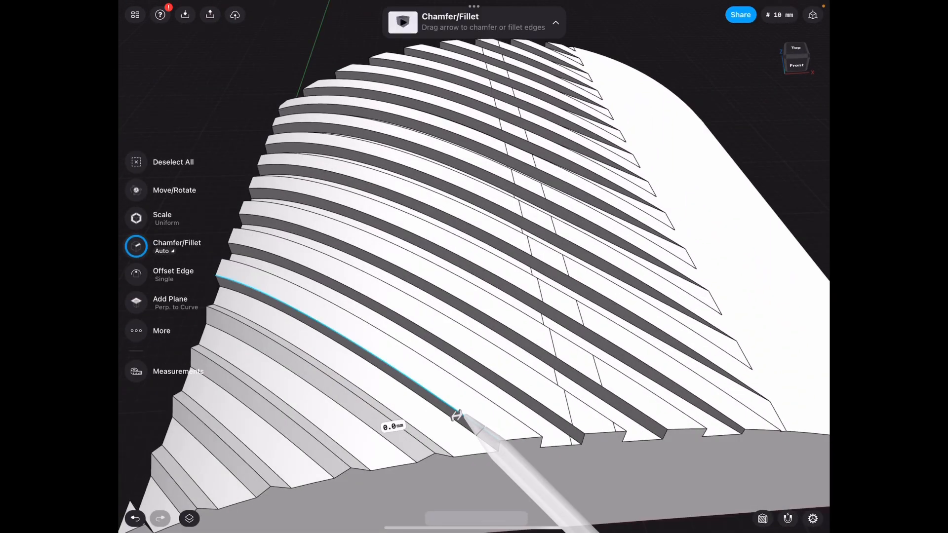
Step: Extend the chamfer to many more rib edges and adjust its depth
{"action": "left_click_drag", "start_coordinate": [456, 417], "coordinate": [532, 320]}
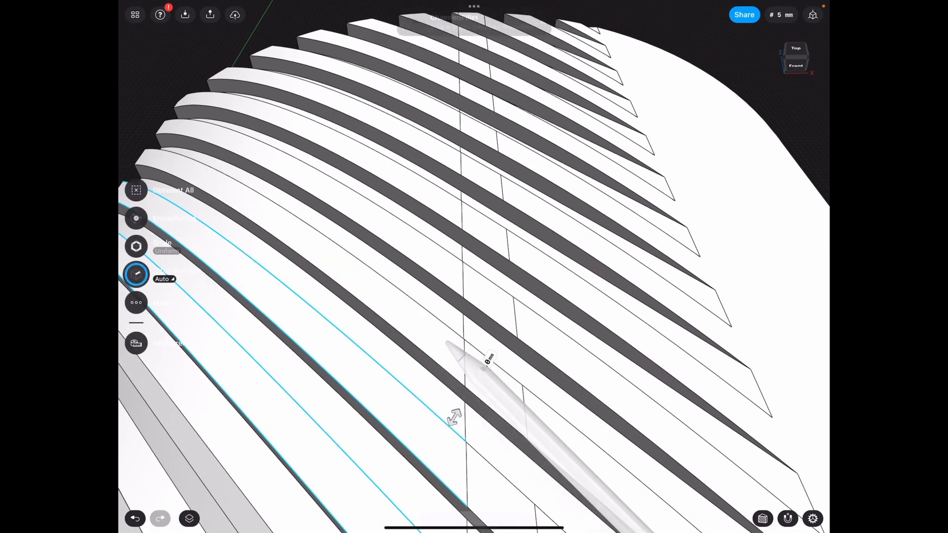
{"action": "left_click_drag", "start_coordinate": [454, 416], "coordinate": [447, 289]}
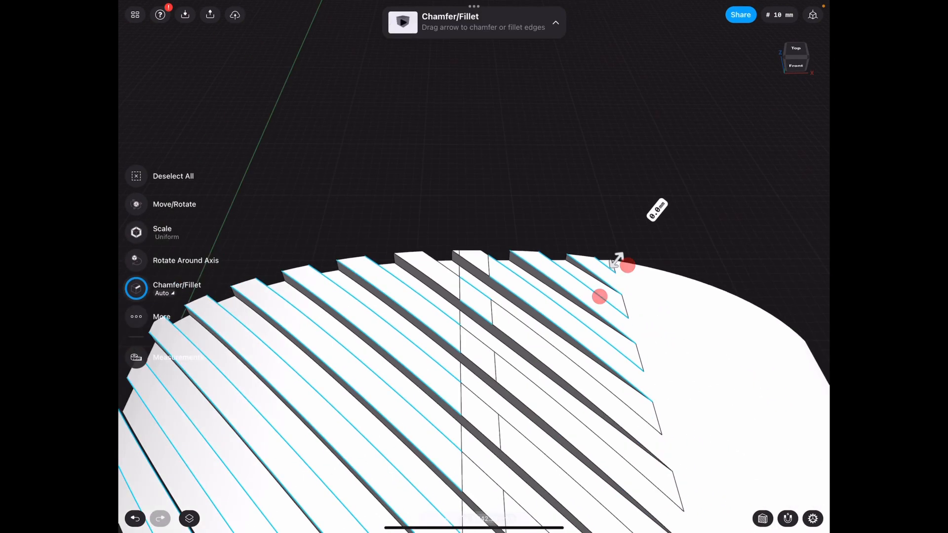
{"action": "left_click_drag", "start_coordinate": [625, 264], "coordinate": [612, 267]}
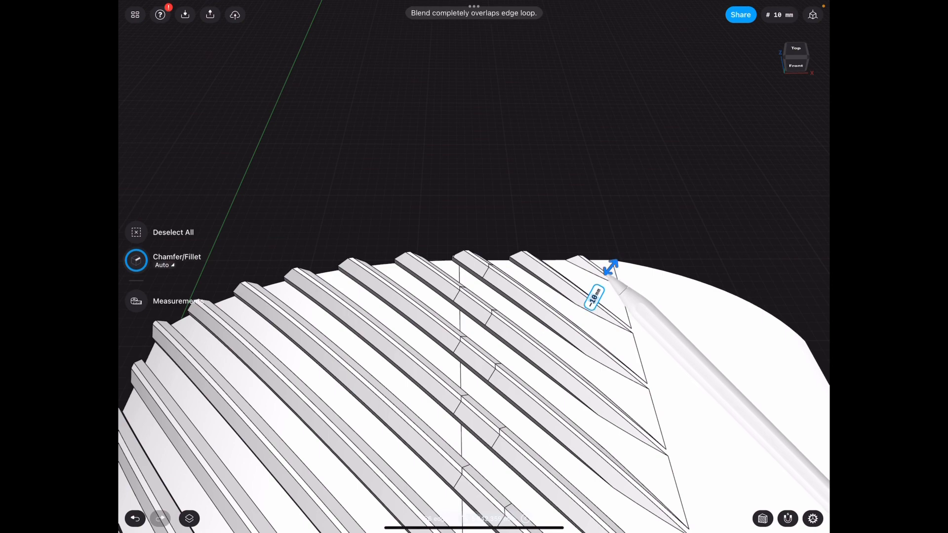
{"action": "left_click_drag", "start_coordinate": [595, 297], "coordinate": [656, 209]}
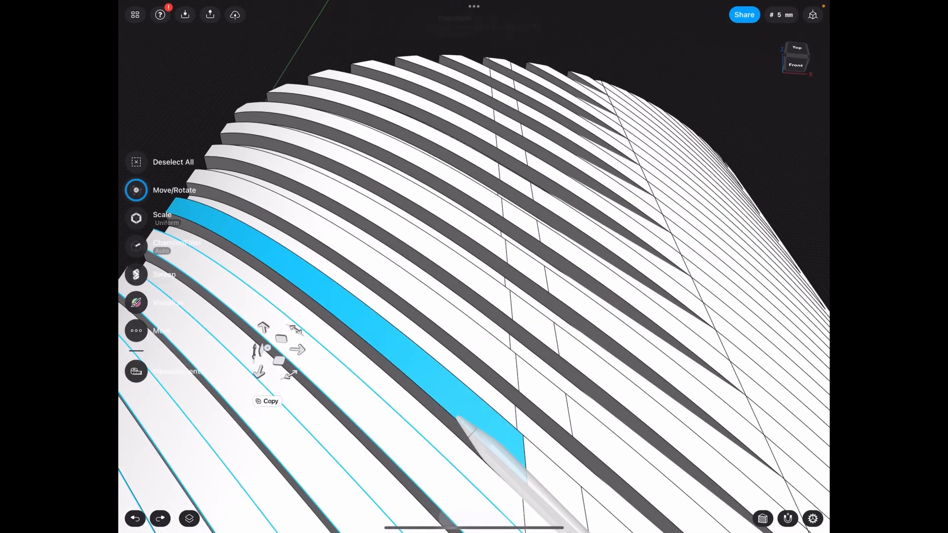
Step: Pick rib edges up to 41 and chamfer them across the diagonal grip
{"action": "left_click", "coordinate": [136, 274]}
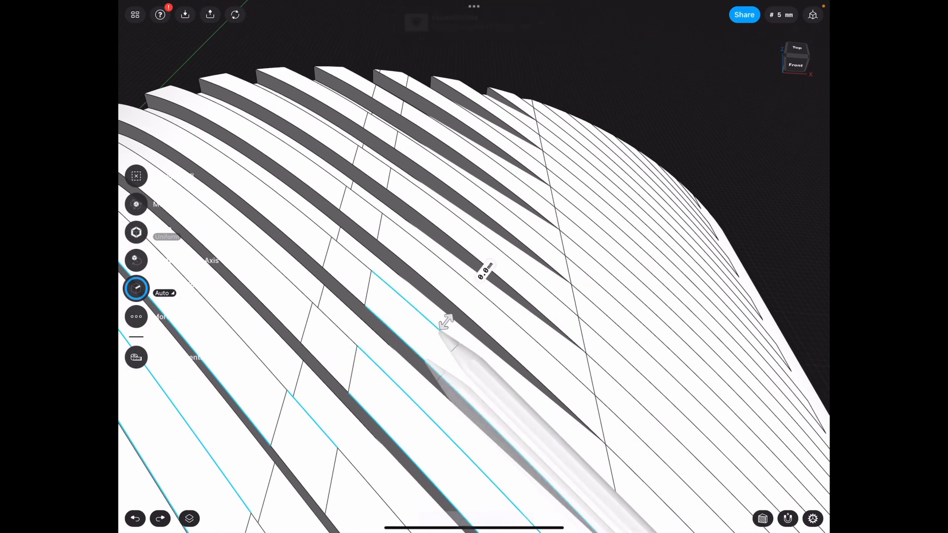
{"action": "left_click_drag", "start_coordinate": [445, 326], "coordinate": [523, 299]}
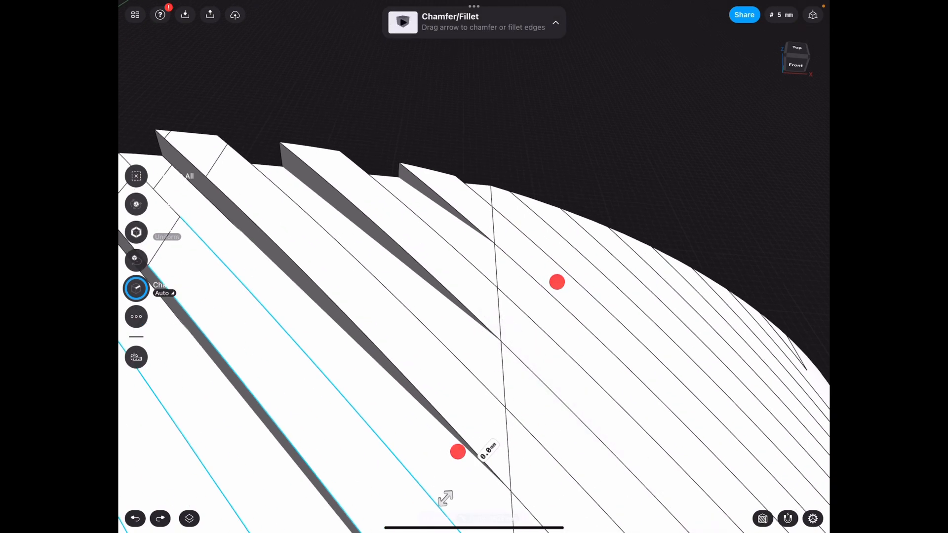
{"action": "left_click_drag", "start_coordinate": [457, 451], "coordinate": [447, 290]}
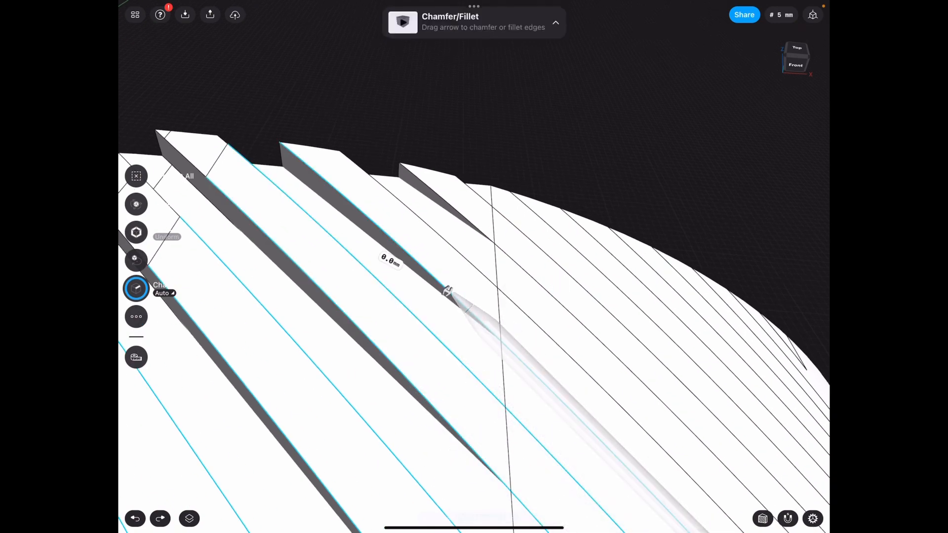
{"action": "left_click", "coordinate": [136, 232]}
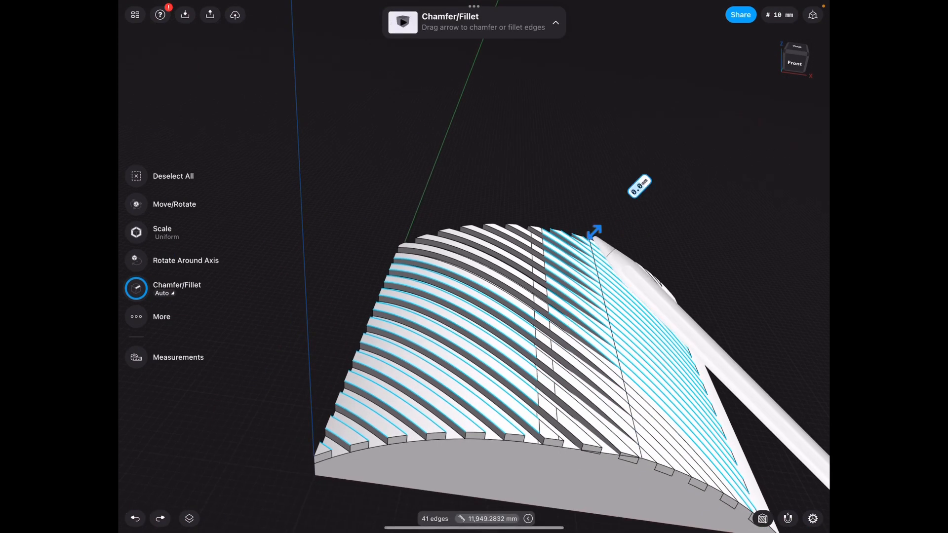
{"action": "left_click_drag", "start_coordinate": [595, 232], "coordinate": [602, 223]}
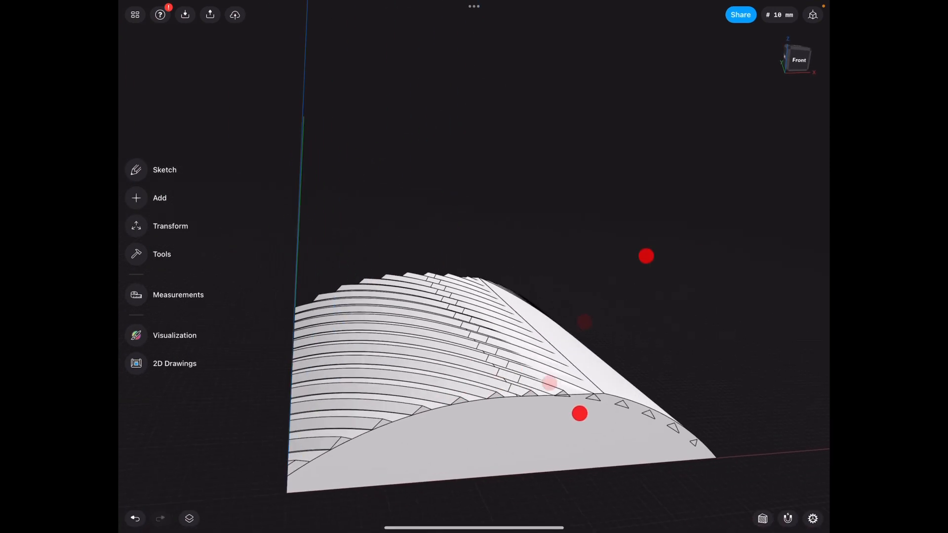
Step: Orbit to the curved end and confirm the union of all 26 bodies
{"action": "left_click_drag", "start_coordinate": [579, 414], "coordinate": [530, 393]}
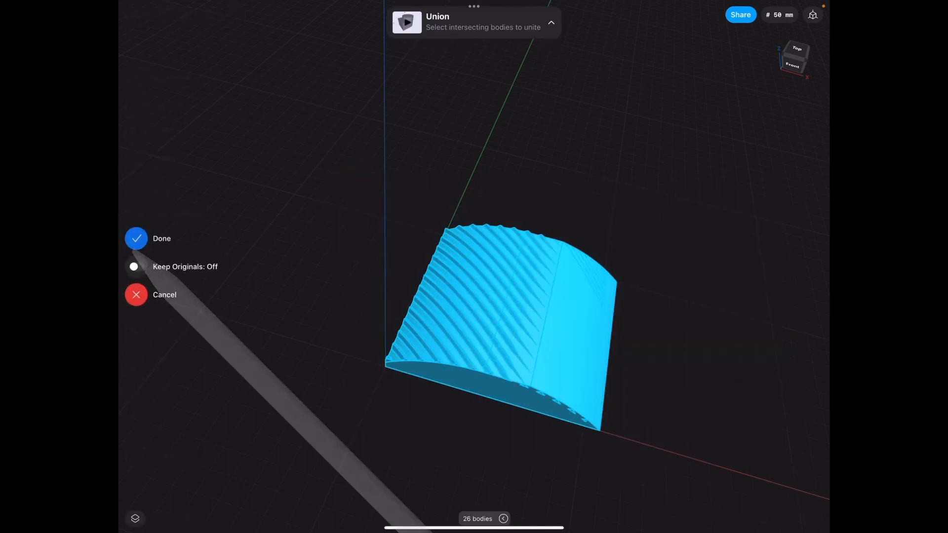
{"action": "left_click", "coordinate": [137, 238]}
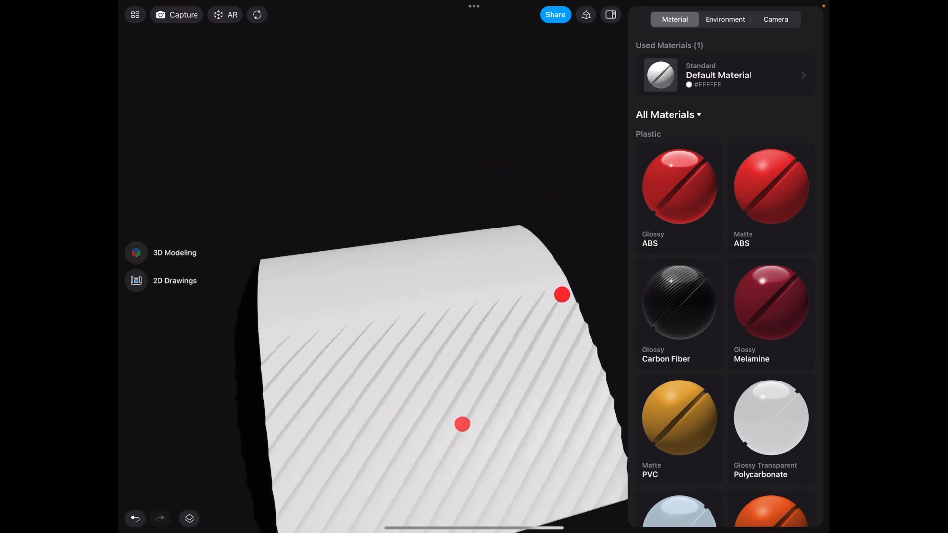
Step: Orbit the white rendered slab to inspect the grooves fading into the face
{"action": "left_click_drag", "start_coordinate": [463, 424], "coordinate": [563, 212]}
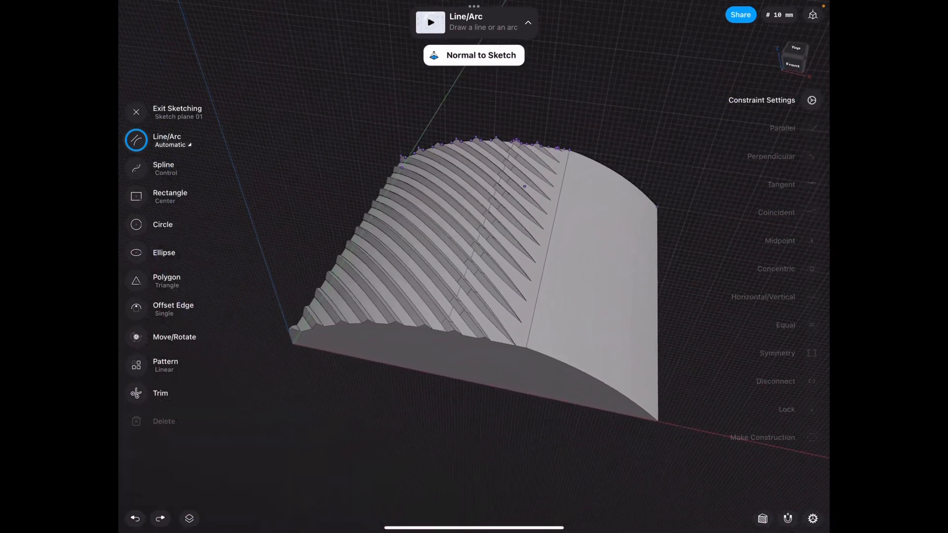
Step: Exit sketching and orbit to view the sharp beveled rib ends
{"action": "left_click", "coordinate": [137, 112]}
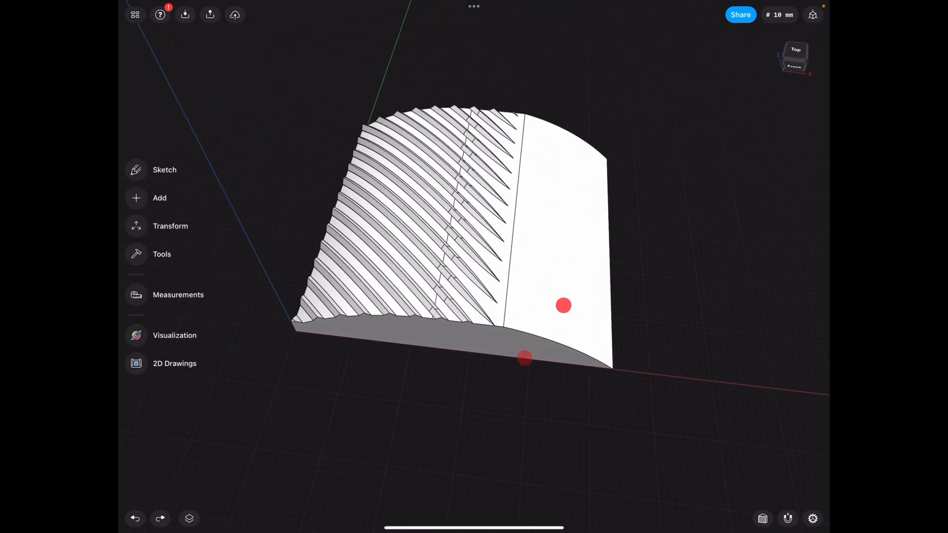
{"action": "left_click_drag", "start_coordinate": [563, 305], "coordinate": [681, 280]}
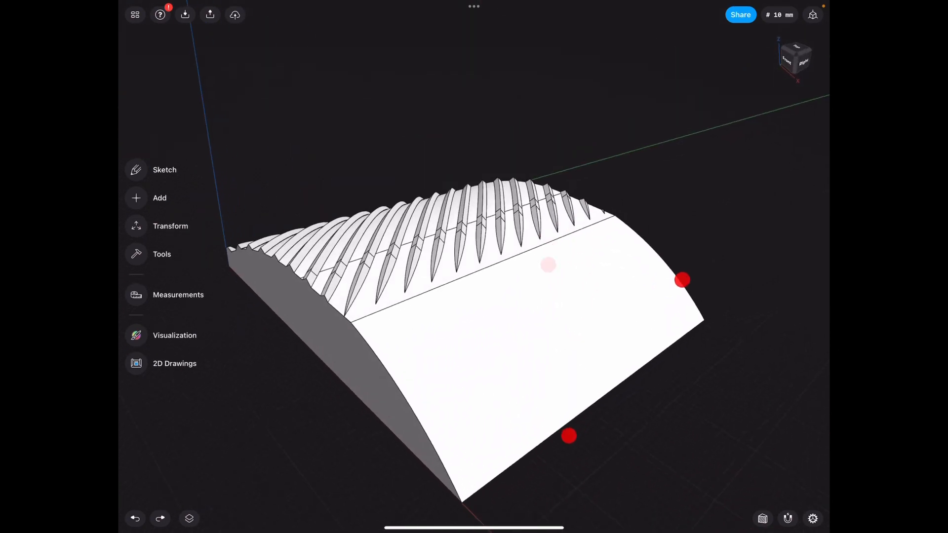